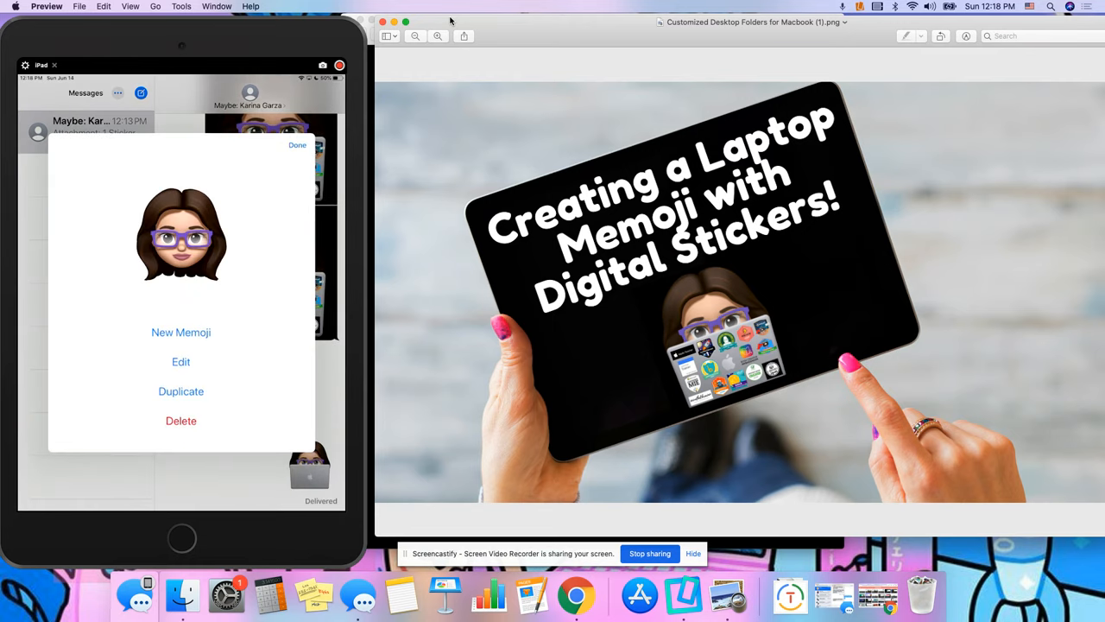
Begin a New Memoji and scroll through the Skin tab's freckles, cheeks and beauty spot options
{"action": "left_click", "coordinate": [180, 331]}
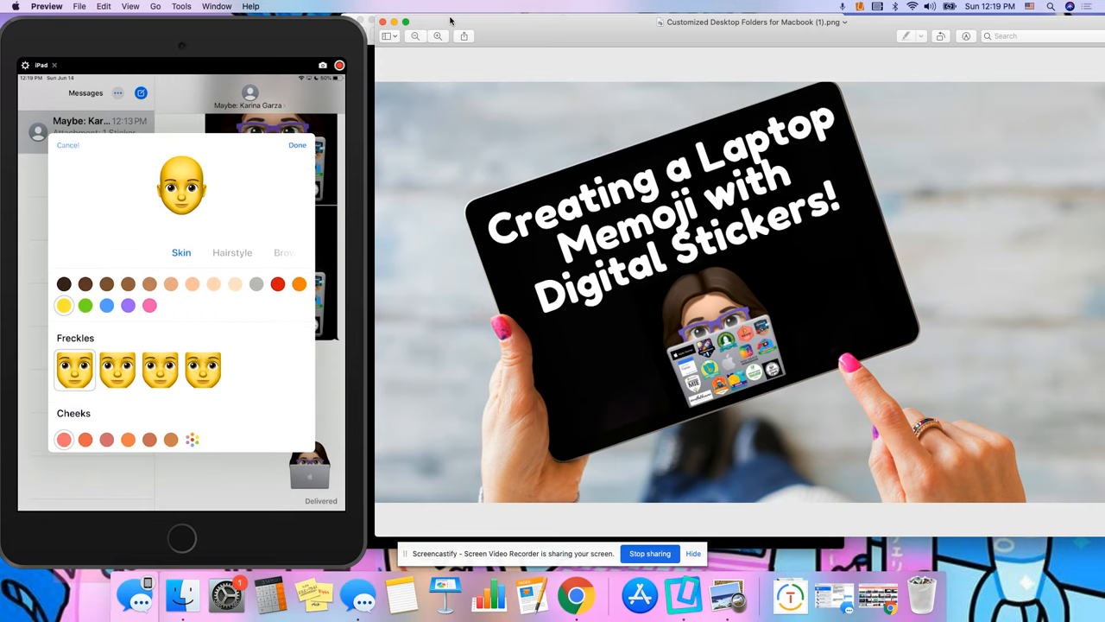
{"action": "scroll", "scroll_direction": "down", "scroll_amount": 3}
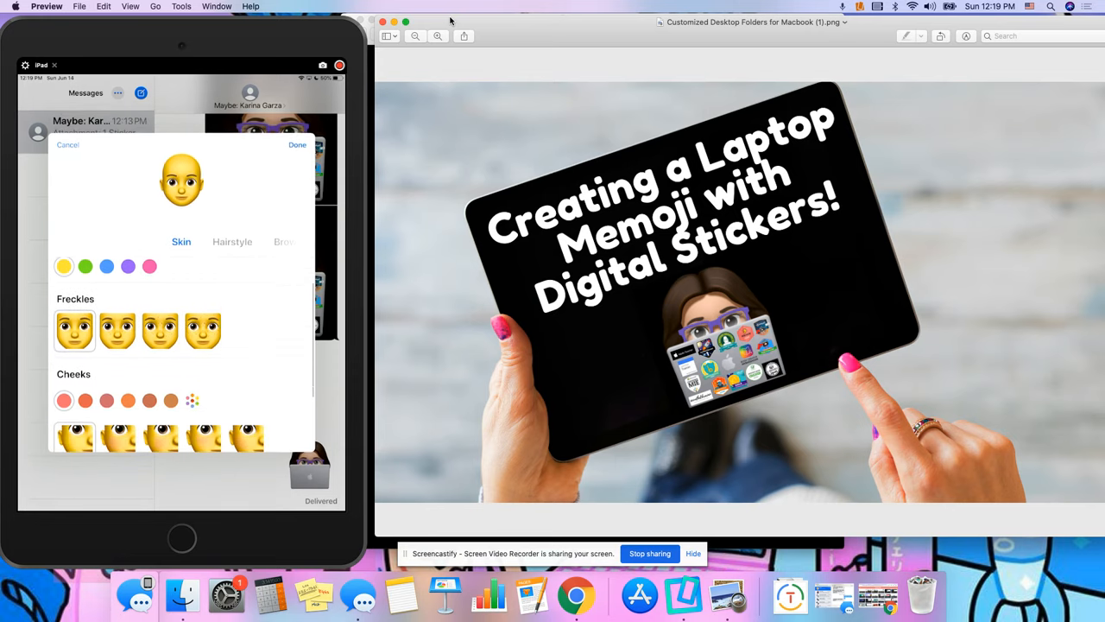
{"action": "scroll", "scroll_direction": "down", "scroll_amount": 3}
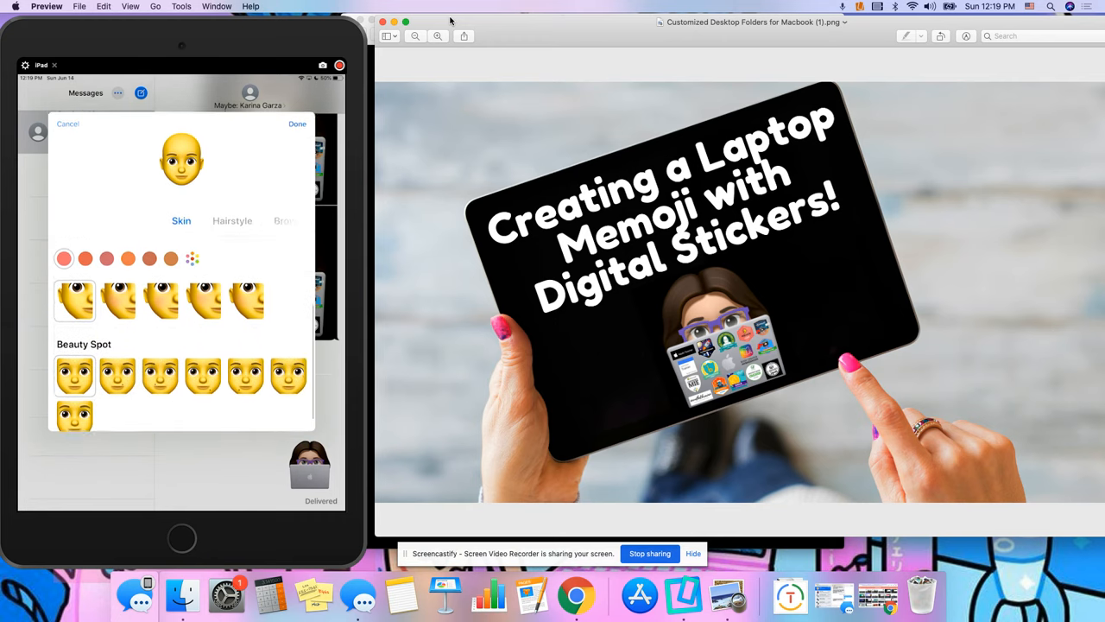
Browse Hairstyle, Eyes, Head, Nose and Mouth, then put a headwrap-style headwear on the Memoji
{"action": "left_click", "coordinate": [232, 221]}
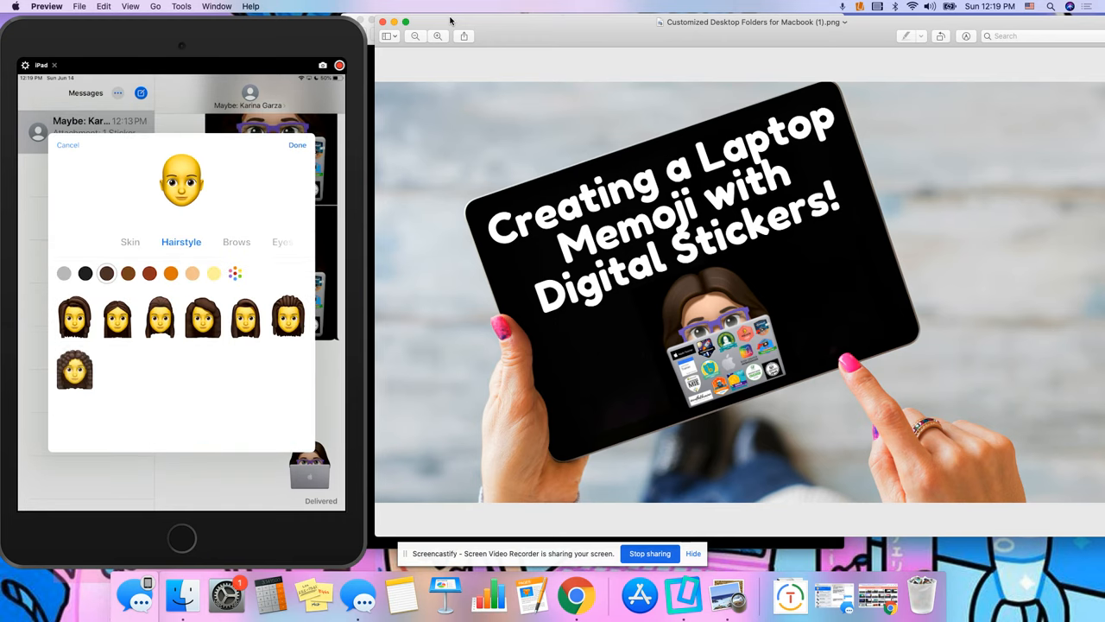
{"action": "left_click", "coordinate": [237, 242]}
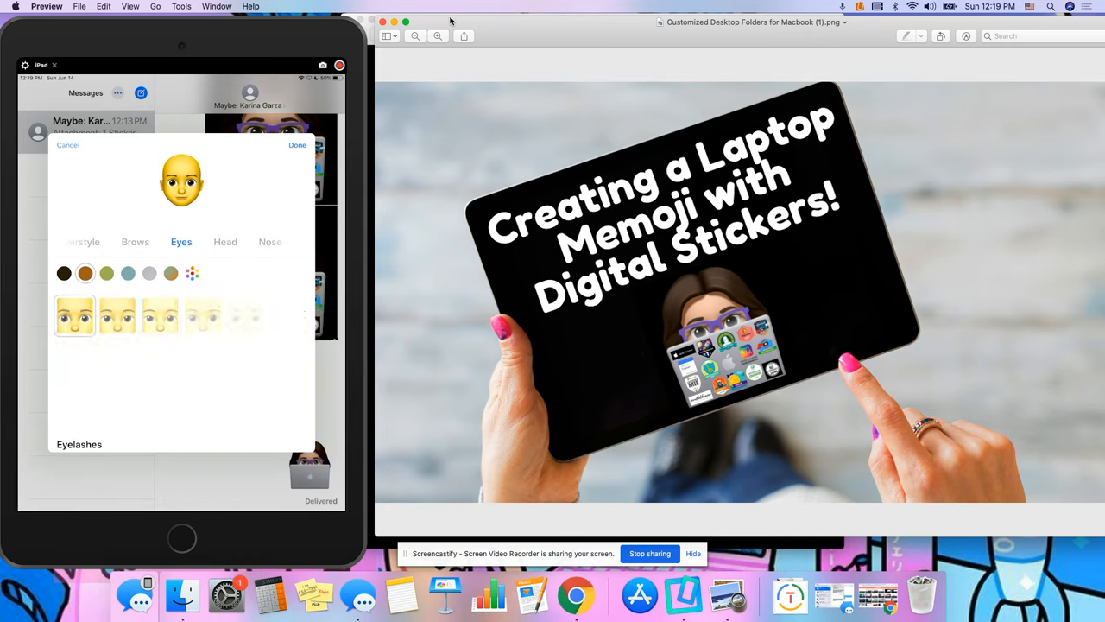
{"action": "left_click", "coordinate": [182, 242]}
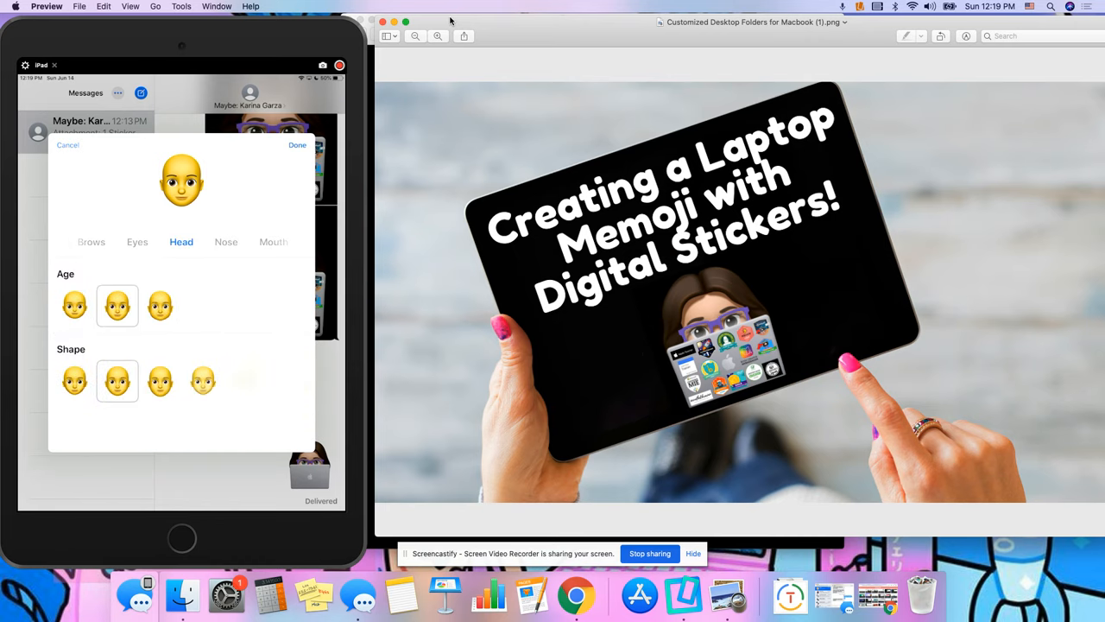
{"action": "left_click", "coordinate": [182, 242]}
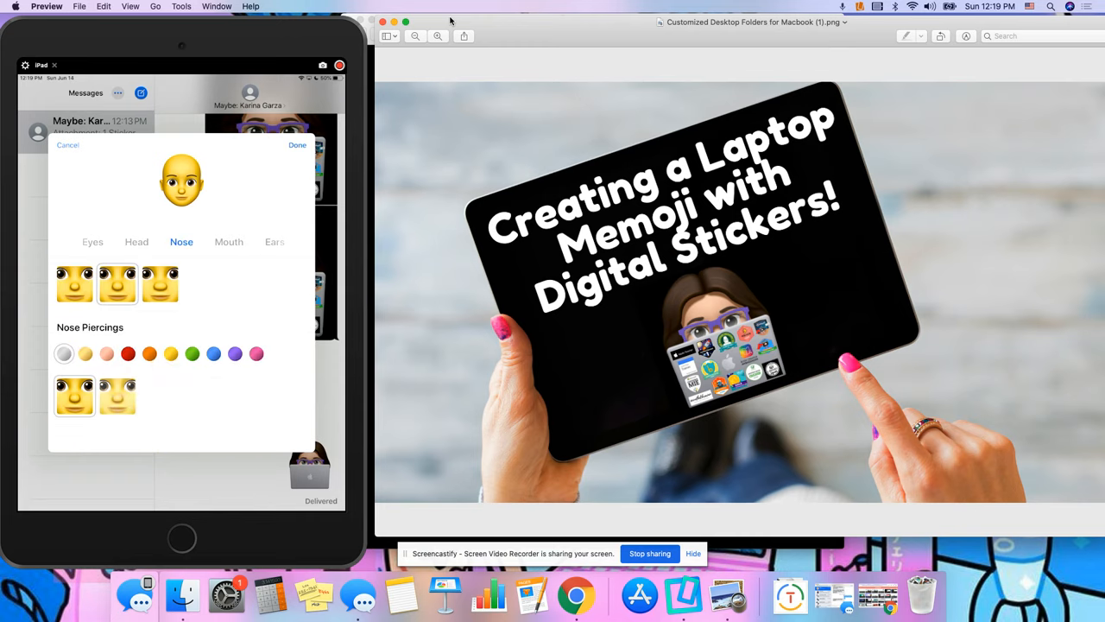
{"action": "left_click", "coordinate": [181, 241]}
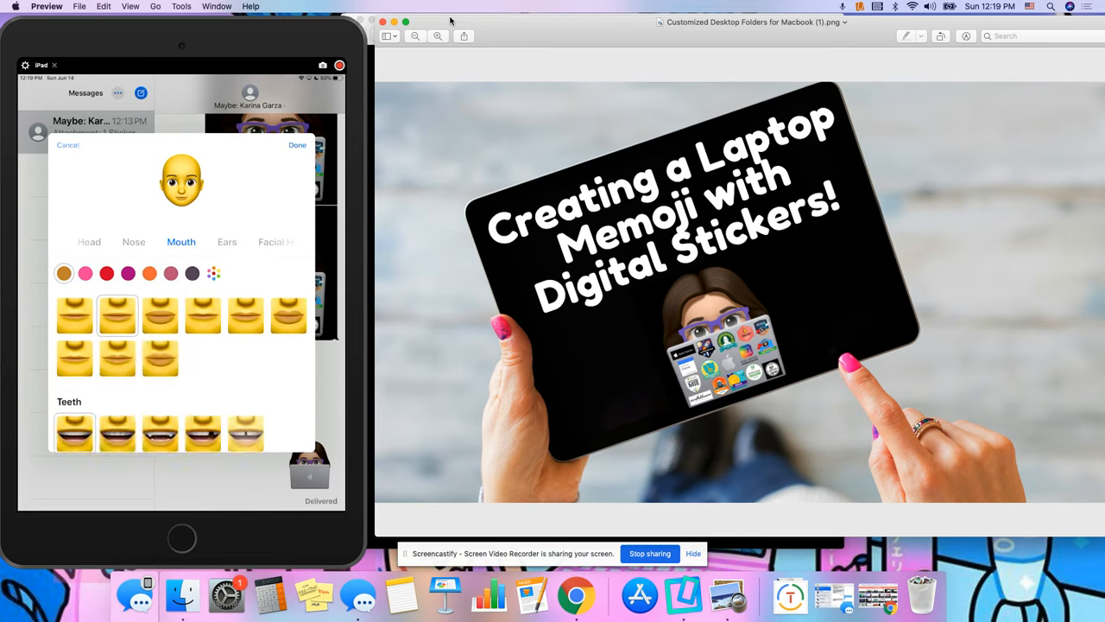
{"action": "left_click", "coordinate": [181, 241]}
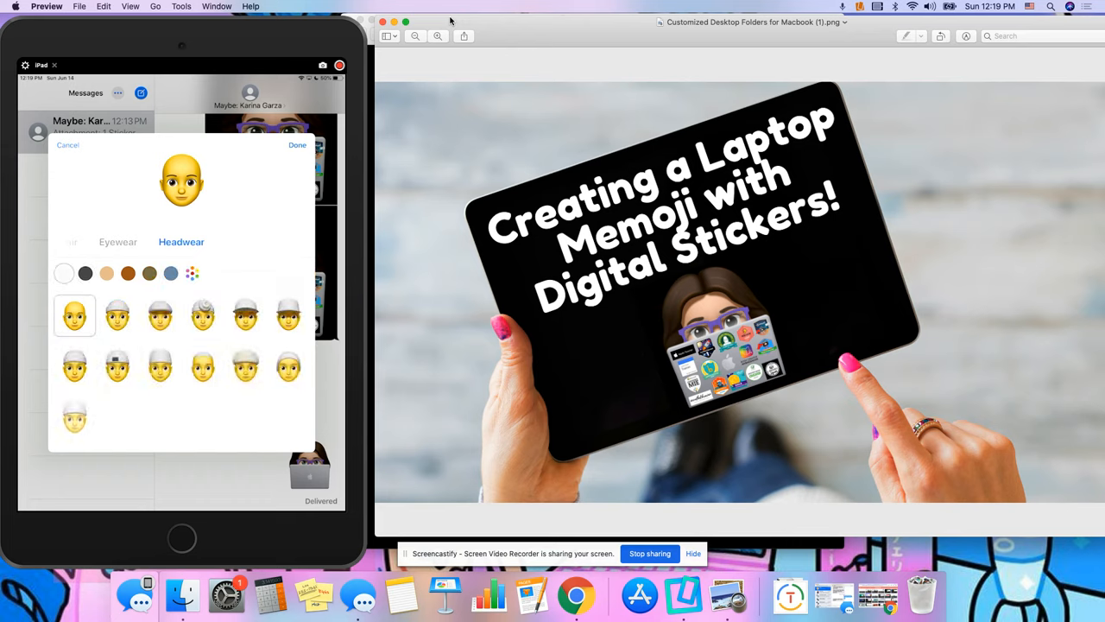
{"action": "left_click", "coordinate": [203, 314]}
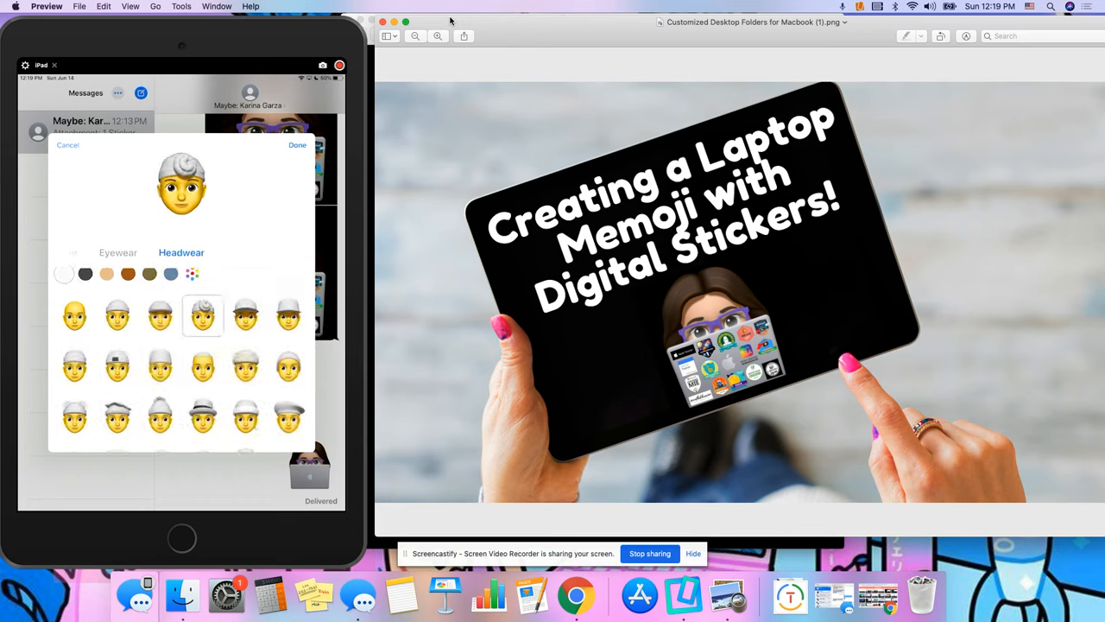
Look through Facial Hair, Mouth and Nose options and return to the Skin tab
{"action": "left_click", "coordinate": [181, 252]}
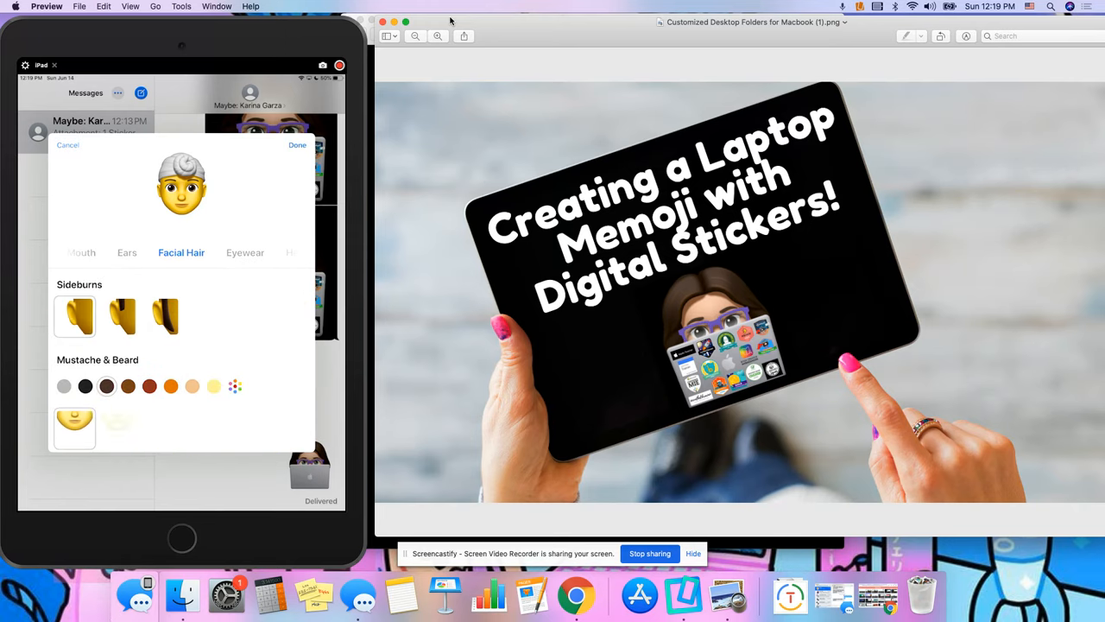
{"action": "left_click", "coordinate": [181, 252]}
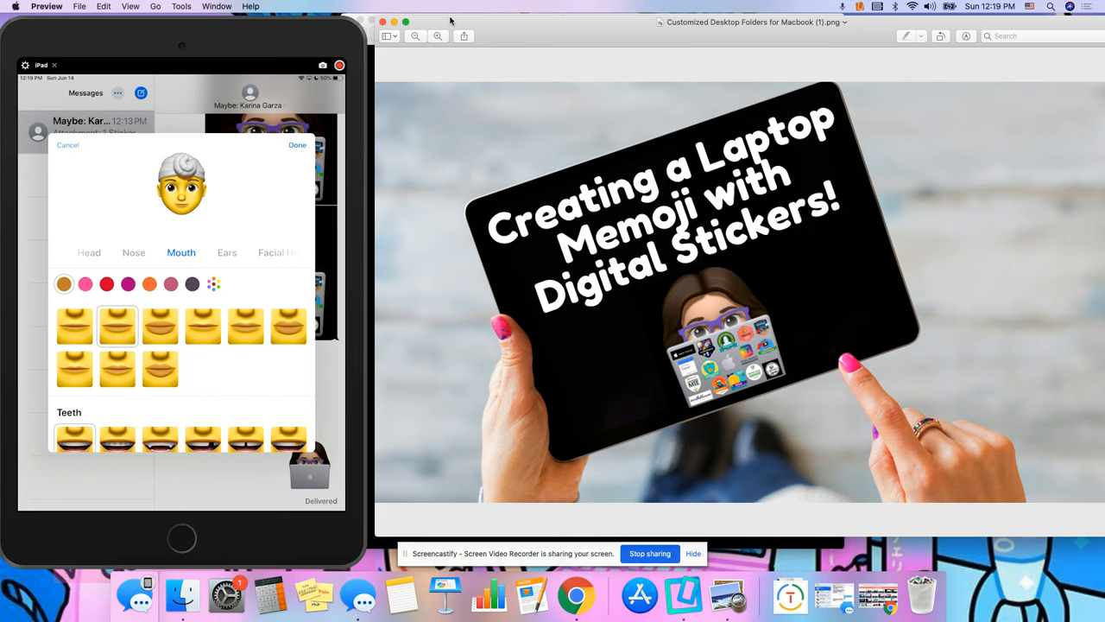
{"action": "left_click", "coordinate": [182, 252]}
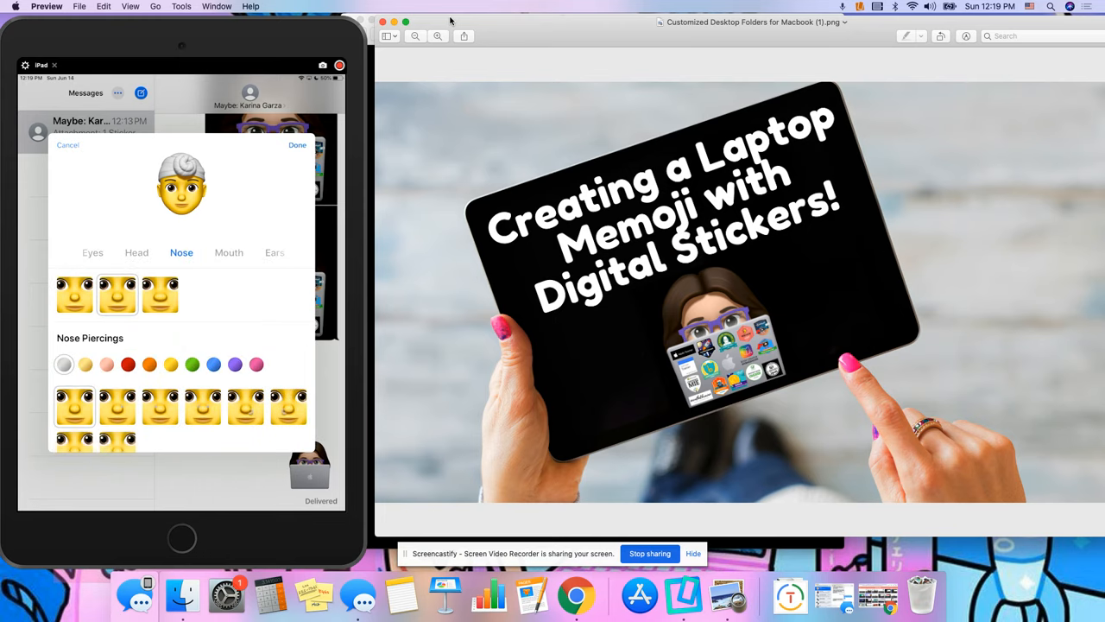
{"action": "left_click", "coordinate": [179, 252]}
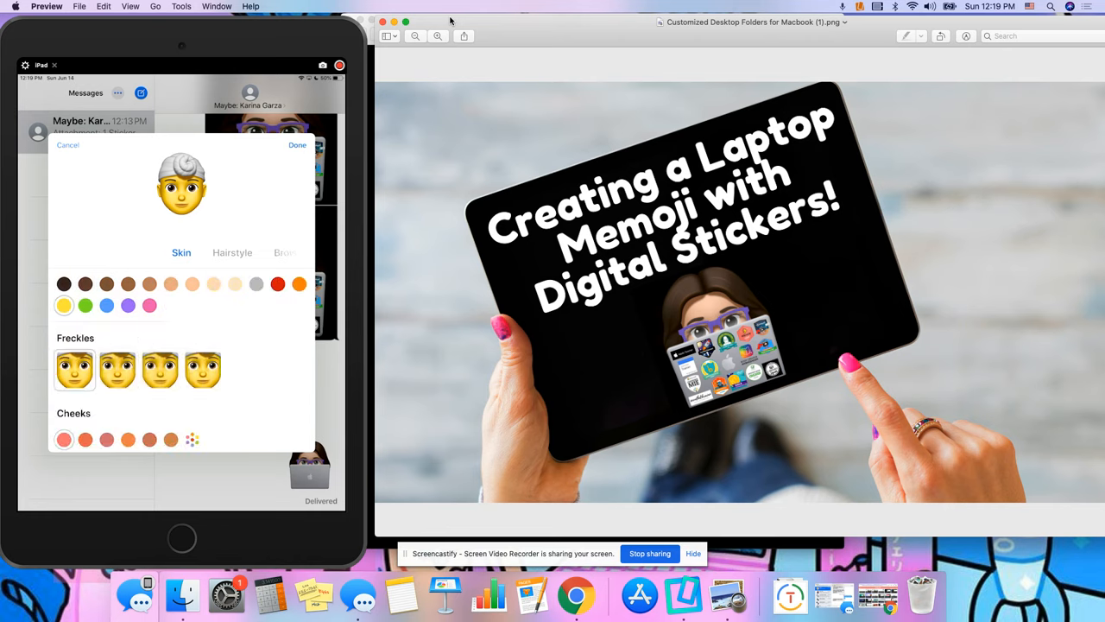
Cancel the new Memoji and confirm Discard Changes, returning to the existing glasses-wearing Memoji
{"action": "left_click", "coordinate": [67, 145]}
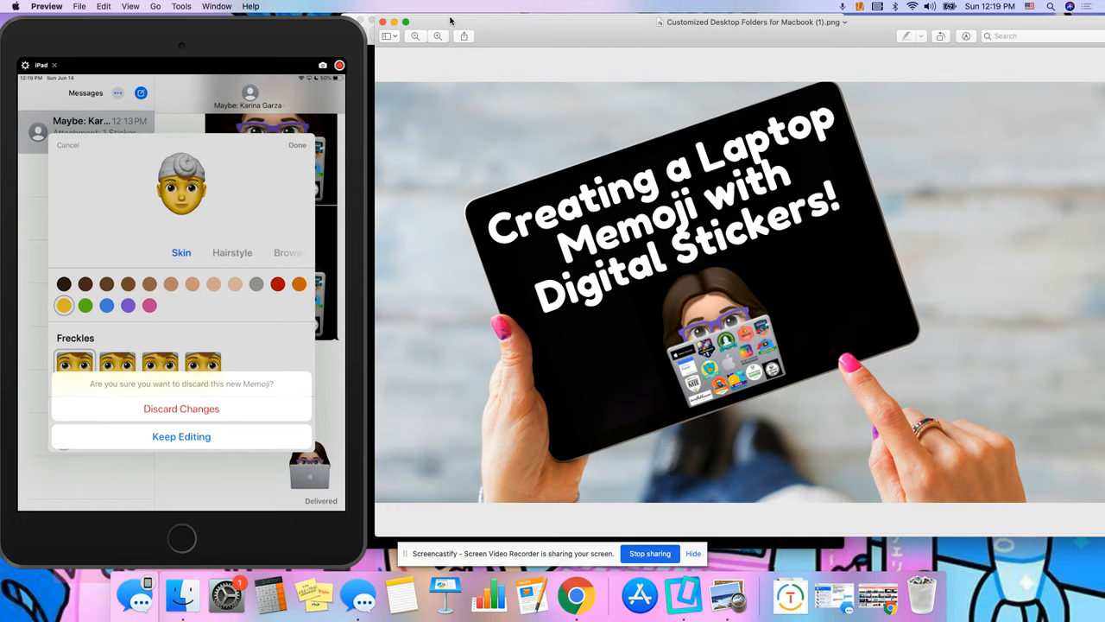
{"action": "left_click", "coordinate": [182, 407]}
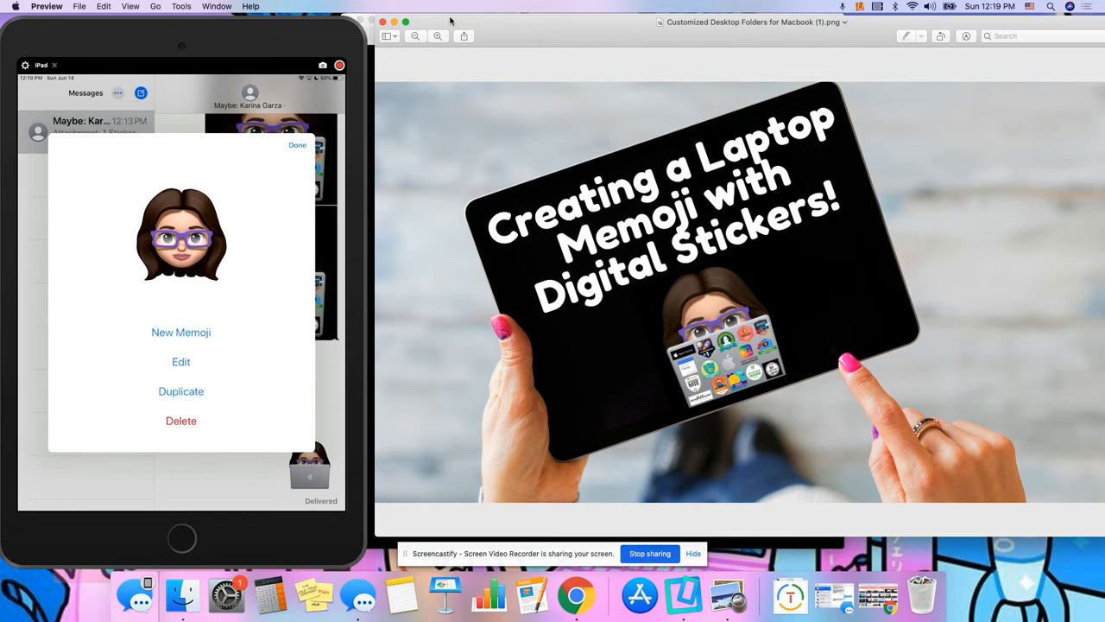
Close the Memoji menu with Done and browse the Memoji sticker tray toward the laptop sticker
{"action": "left_click", "coordinate": [297, 145]}
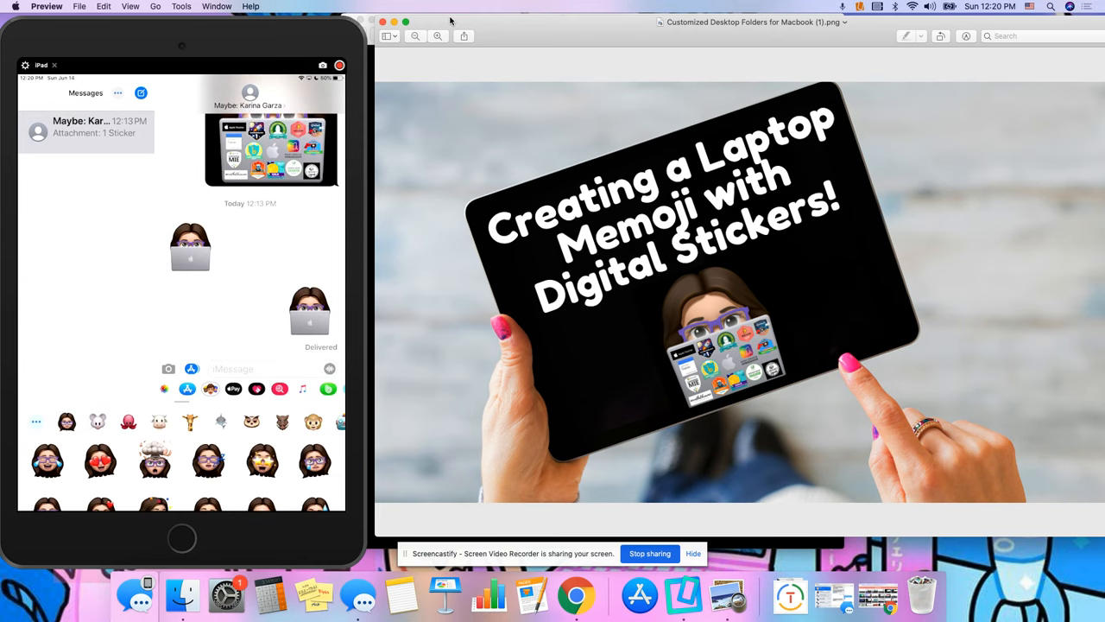
{"action": "scroll", "scroll_direction": "down", "scroll_amount": 3}
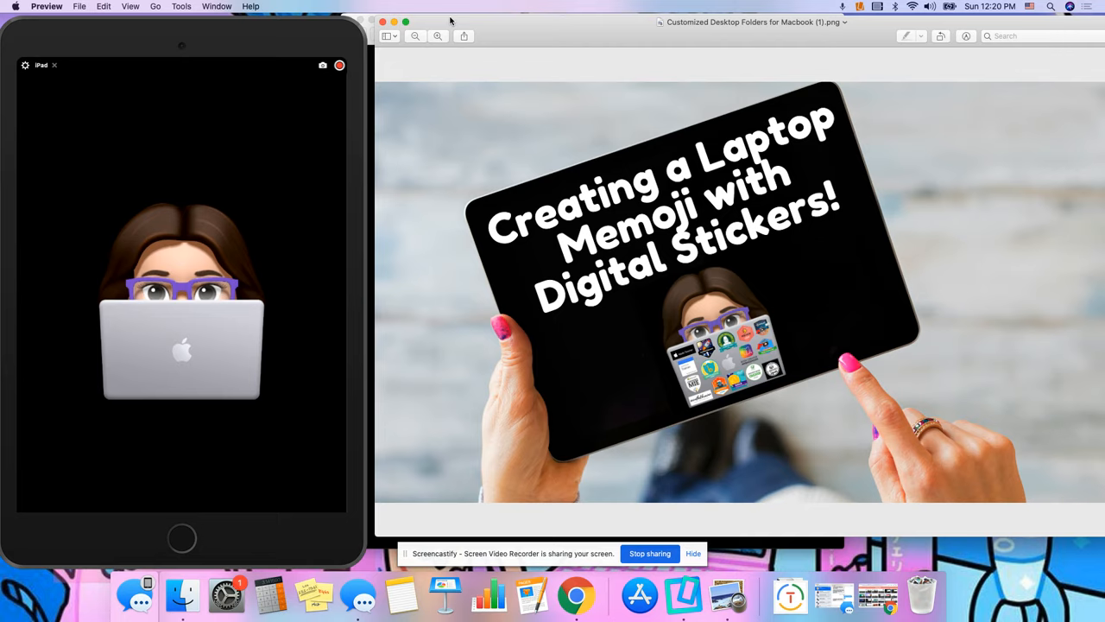
Leave the full-screen laptop Memoji image to head for the PicCollage app
{"action": "left_click", "coordinate": [323, 66]}
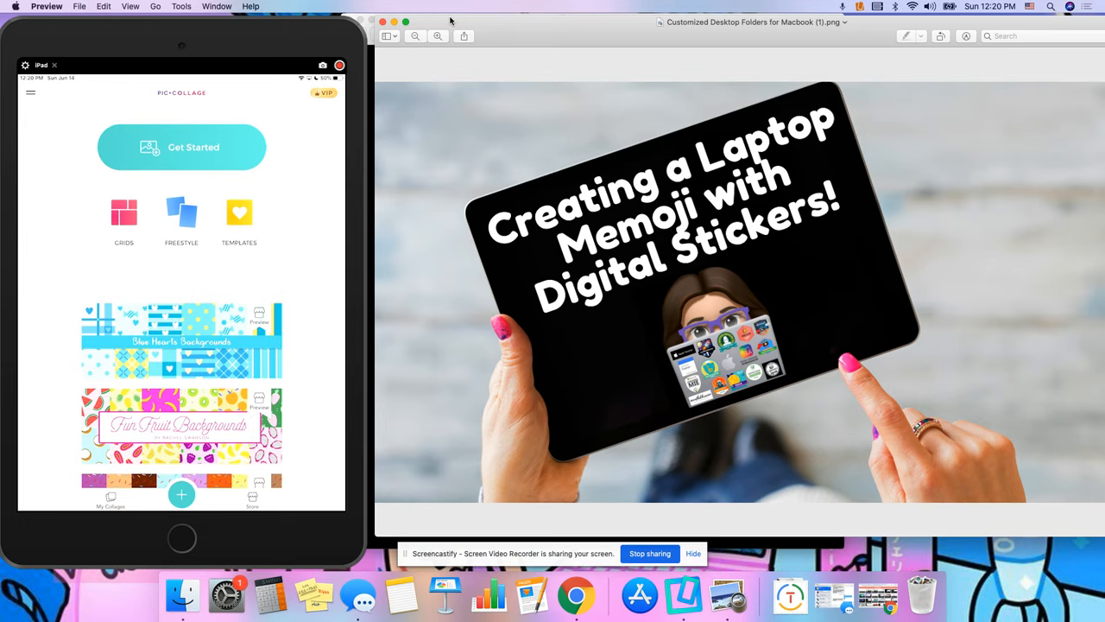
Choose Get Started to begin a collage from the saved laptop Memoji photo
{"action": "left_click", "coordinate": [182, 493]}
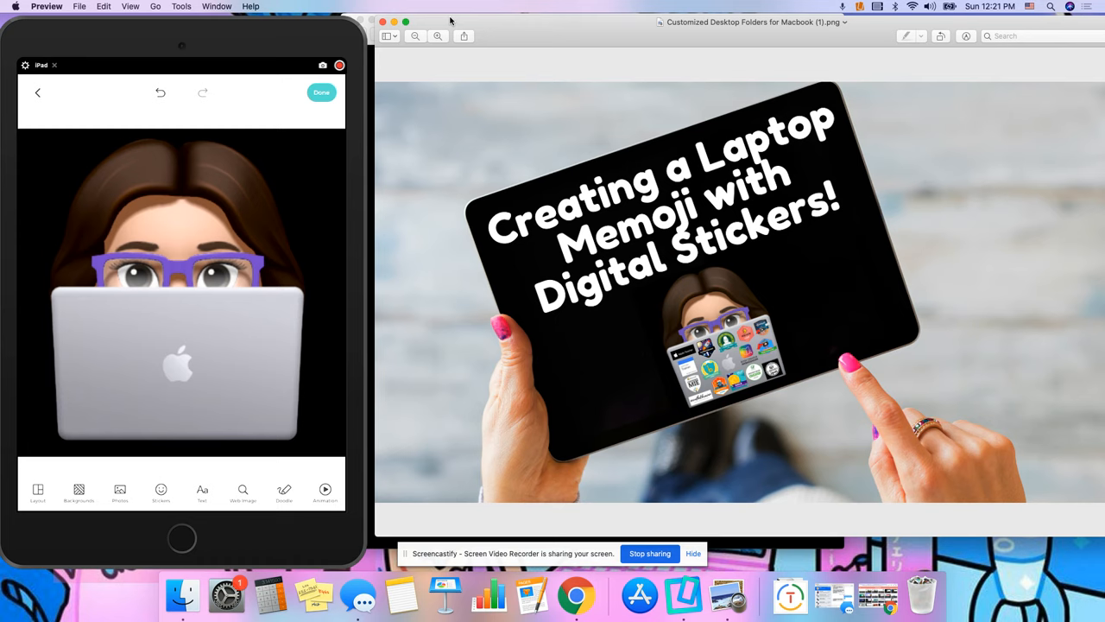
Add three badge stickers including a Trainer card onto the laptop lid, then finish with Done
{"action": "left_click", "coordinate": [120, 490]}
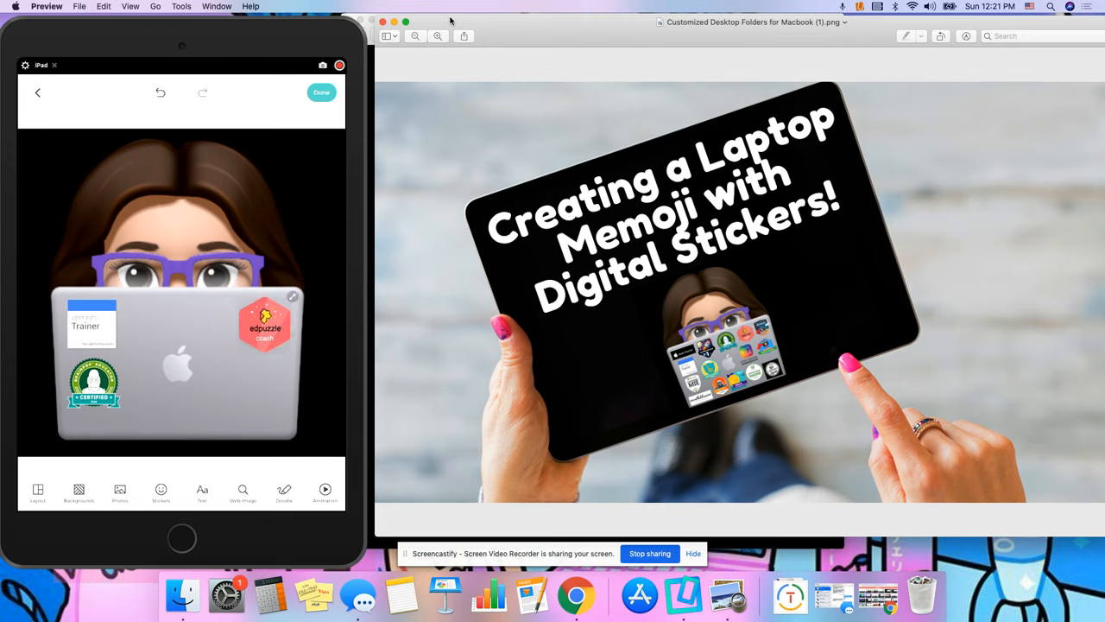
{"action": "left_click", "coordinate": [321, 93]}
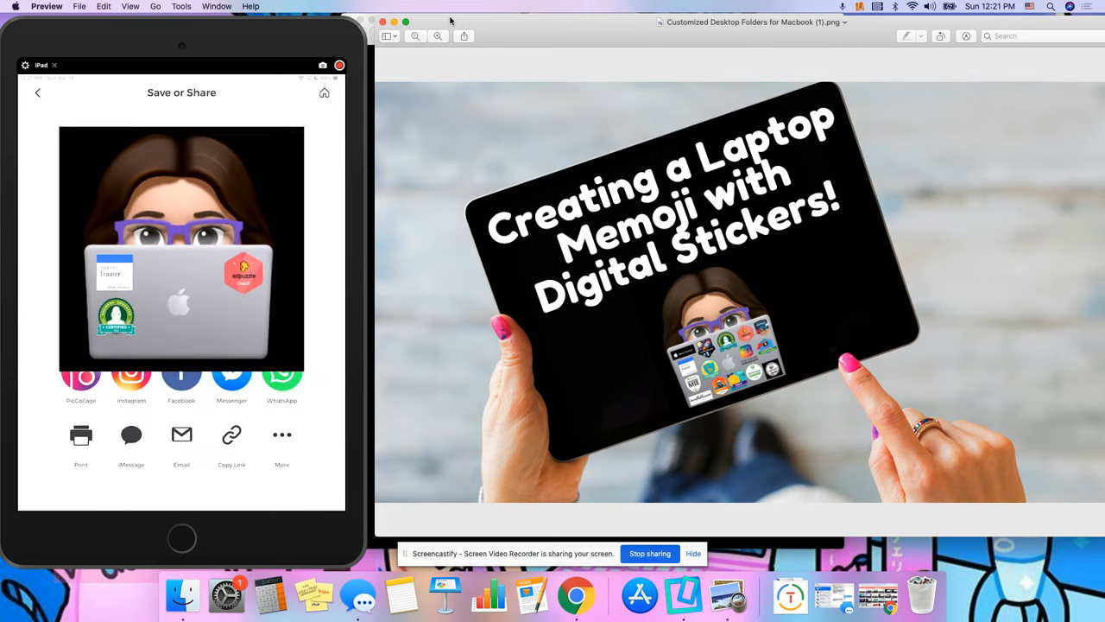